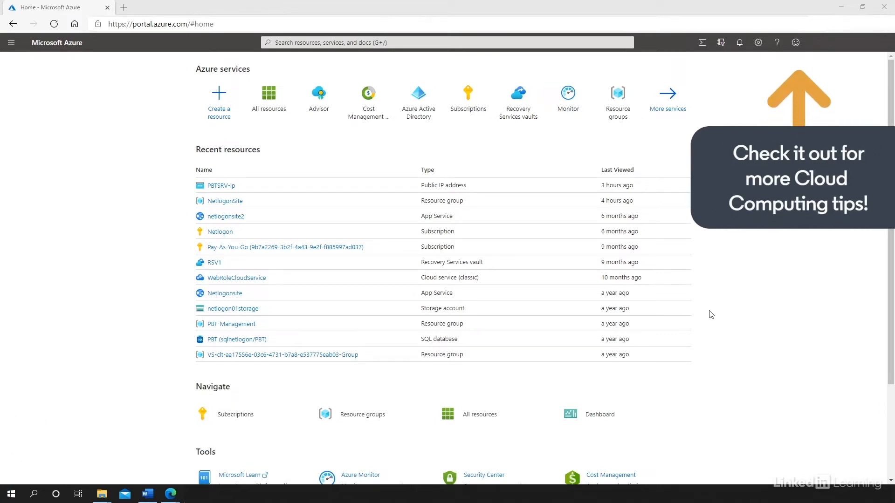
mouse_move(749, 322)
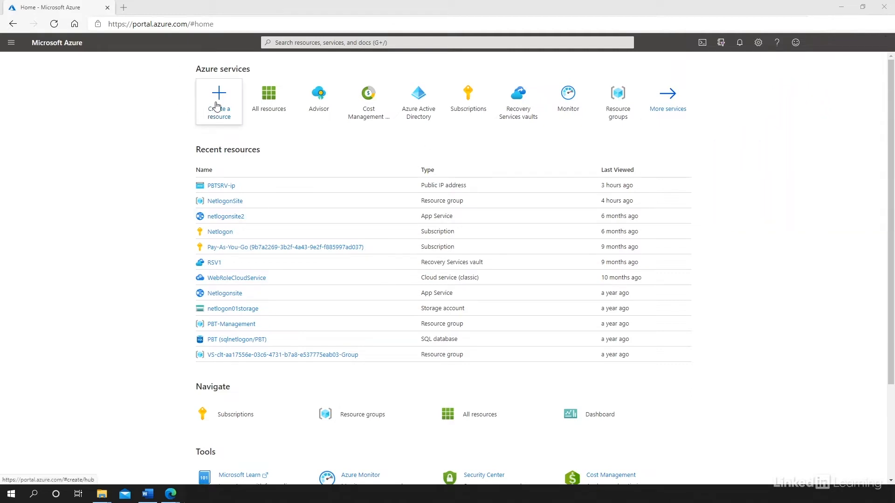
Search the Marketplace for virtual network and open the Virtual Network offering.
click(219, 101)
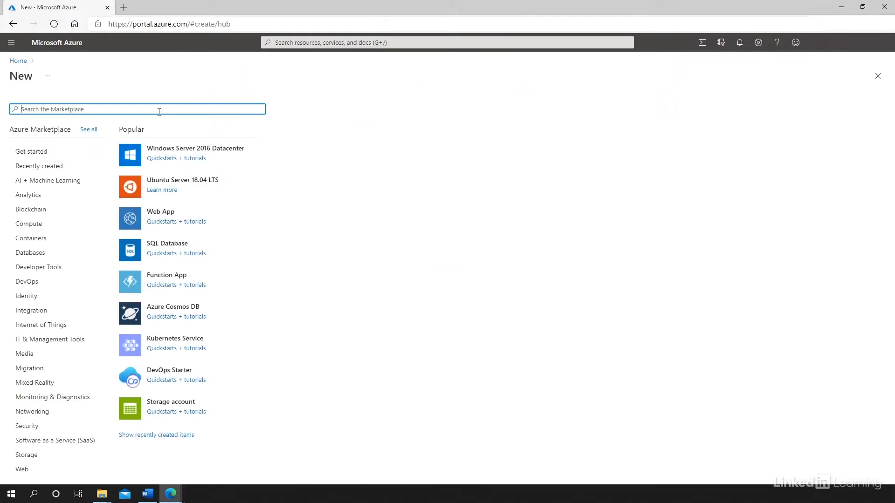
text(azure virtual network)
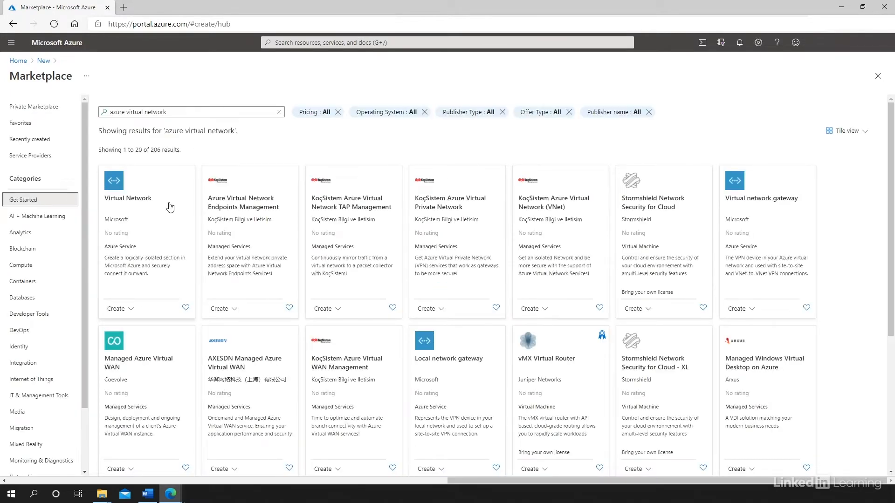
click(128, 198)
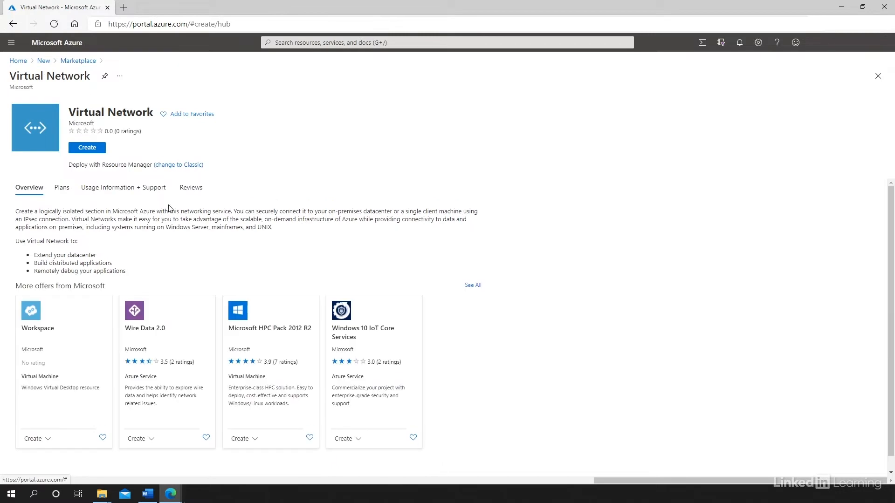
mouse_move(183, 204)
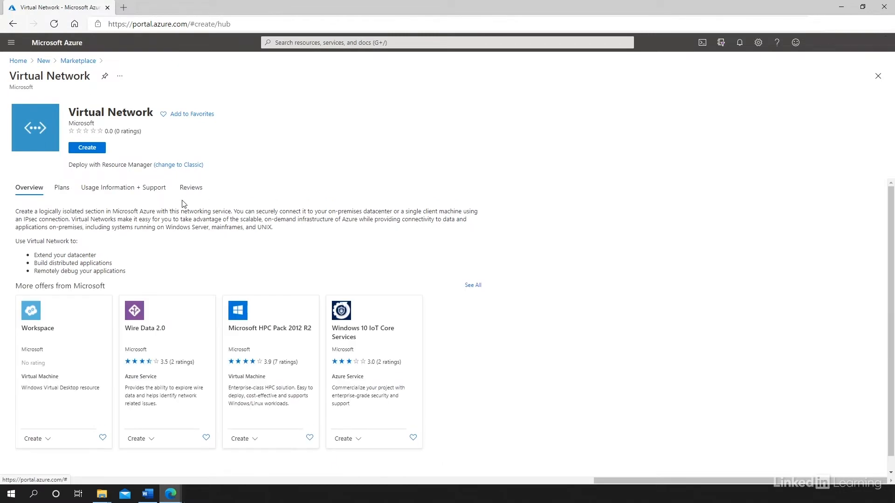
mouse_move(176, 211)
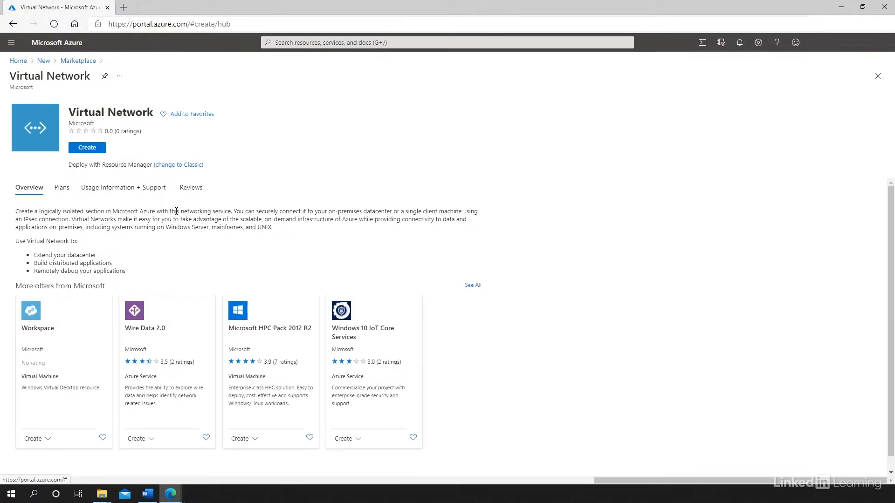
Start a virtual network and create the new resource group NetworkingCourse.
click(87, 147)
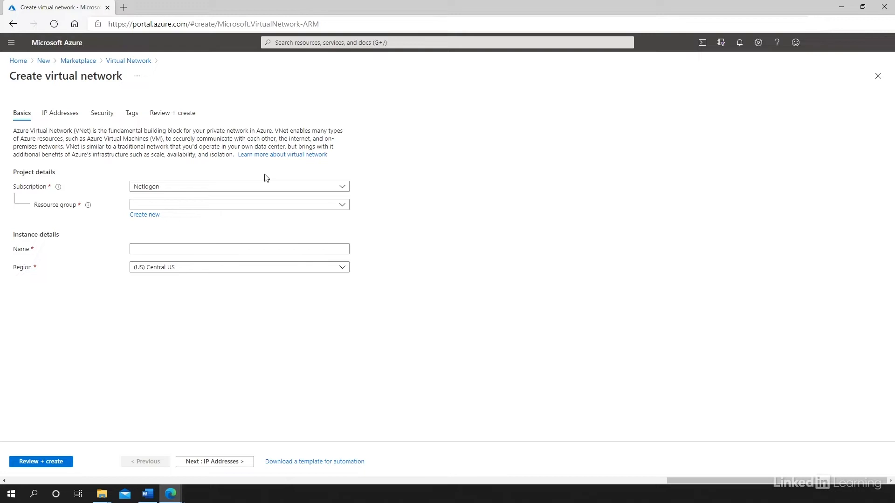
mouse_move(273, 213)
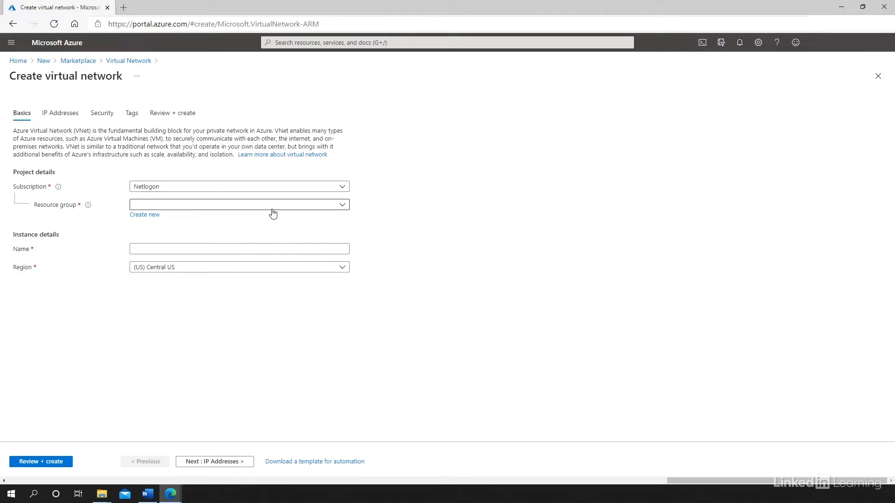
click(144, 215)
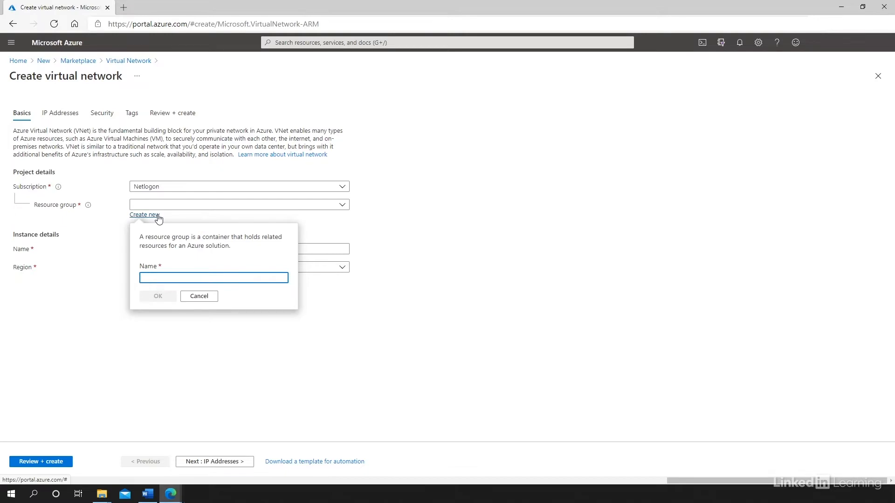
click(213, 278)
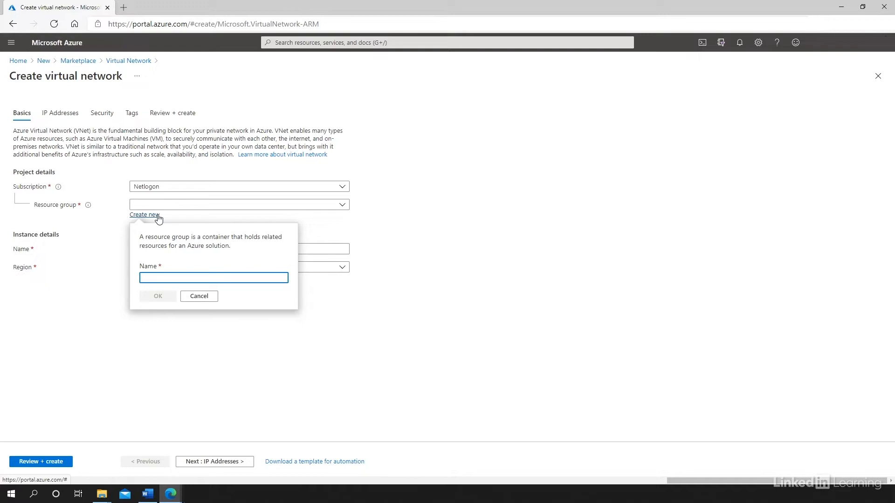
text(NetworkingCourse)
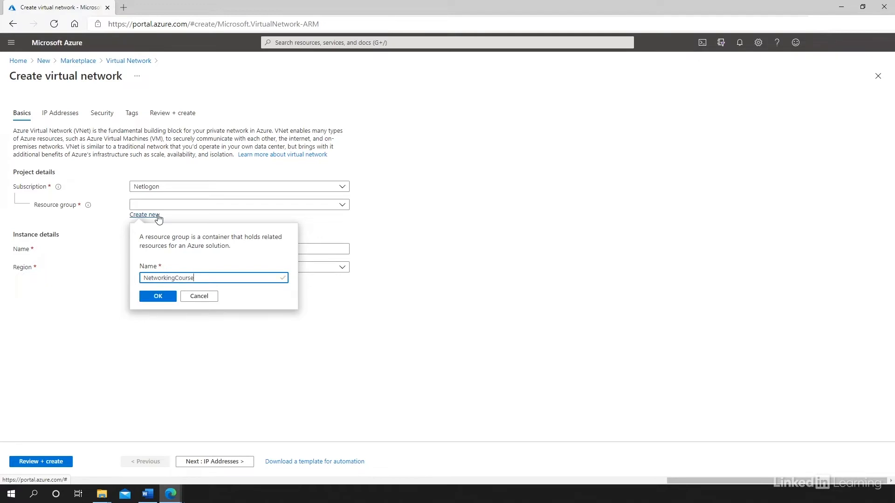
click(158, 296)
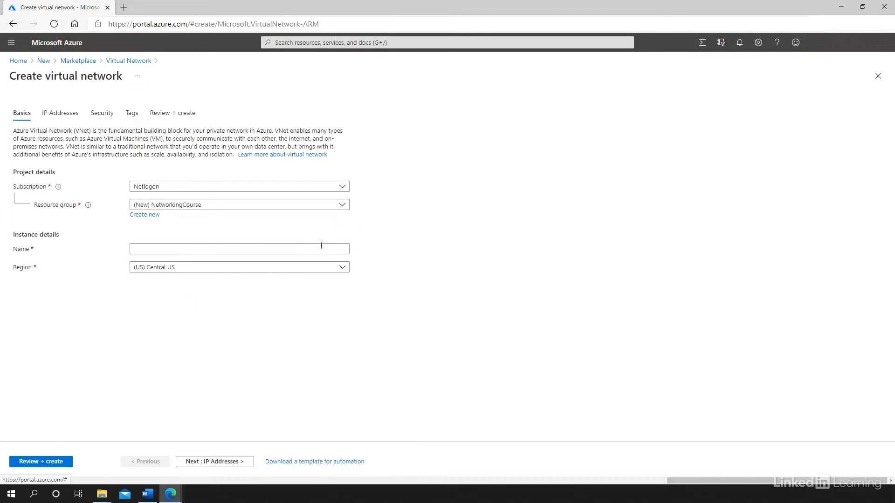
Name the network Vnet10 and keep (US) Central US as the region.
click(239, 249)
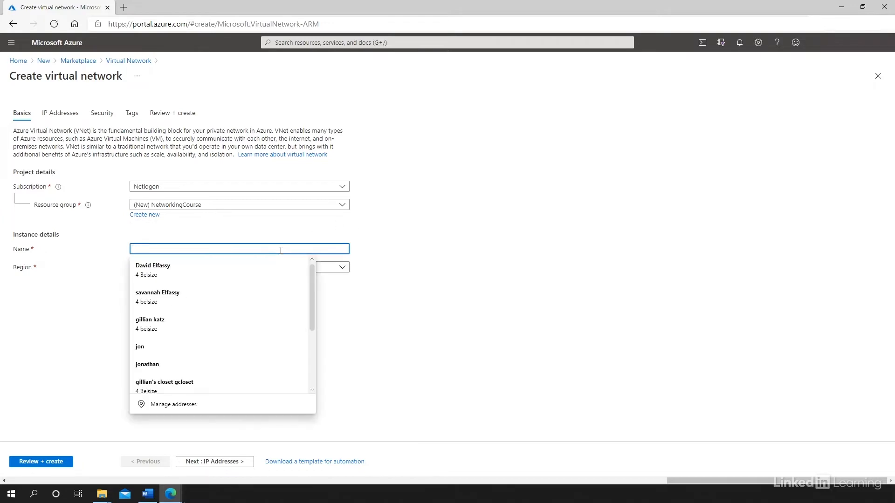
text(Vnet10)
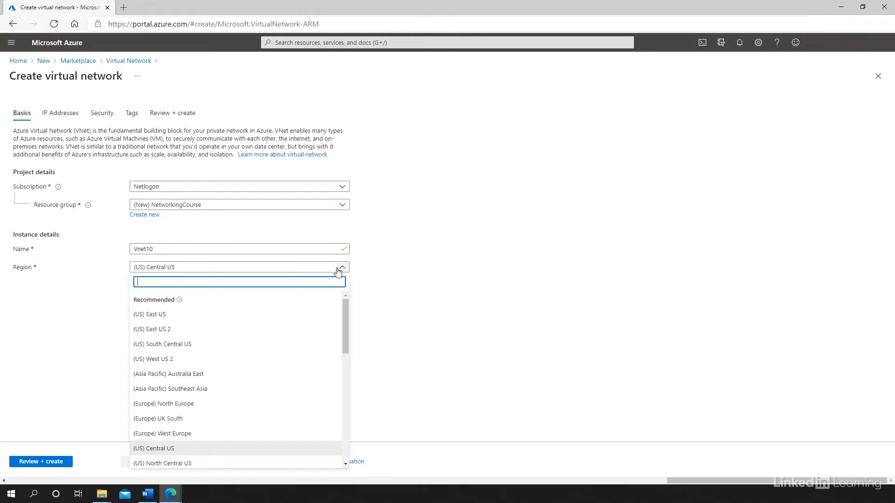
mouse_move(380, 297)
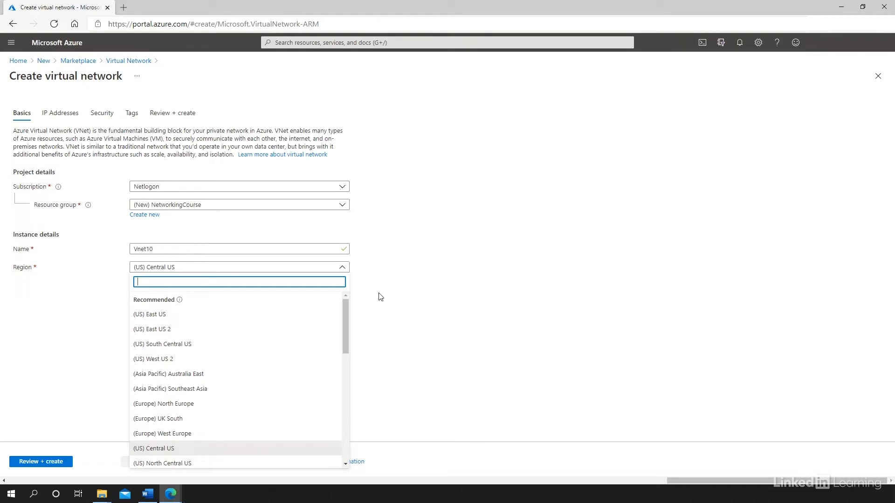
mouse_move(312, 318)
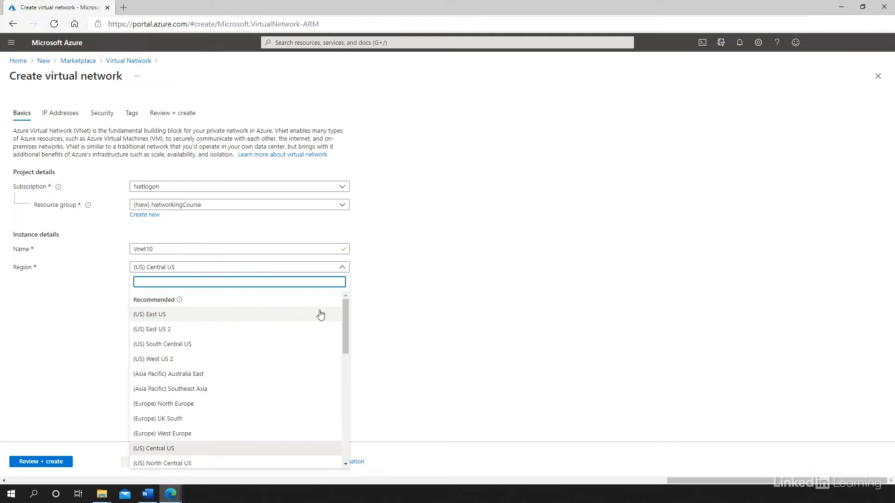
mouse_move(315, 317)
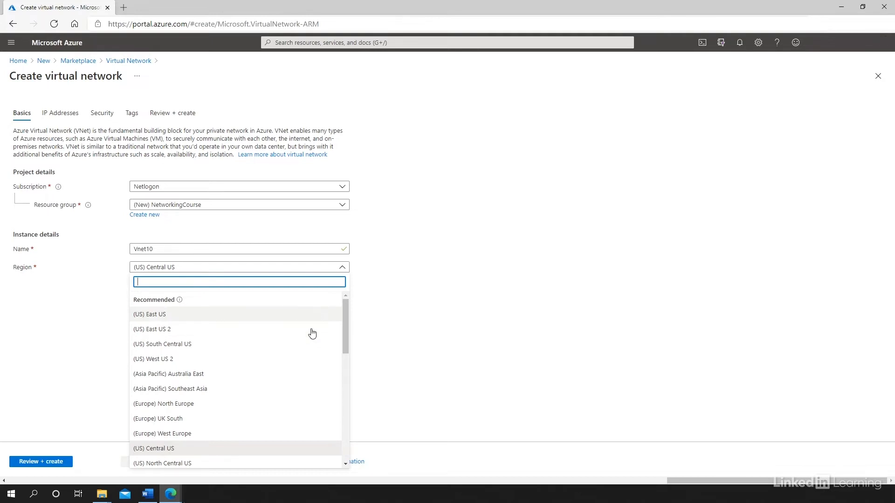
click(153, 448)
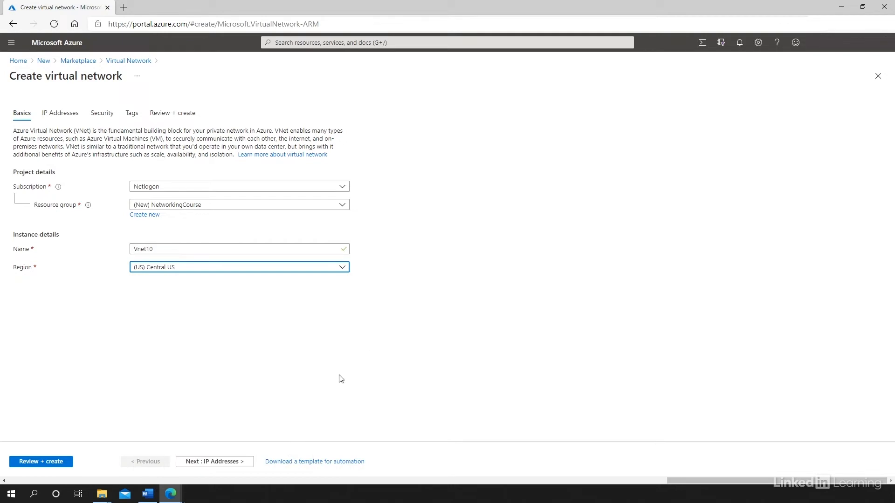
Review IP addresses, keeping 10.1.0.0/16 space, default 10.1.0.0/24 subnet, and IPv6 off.
click(214, 462)
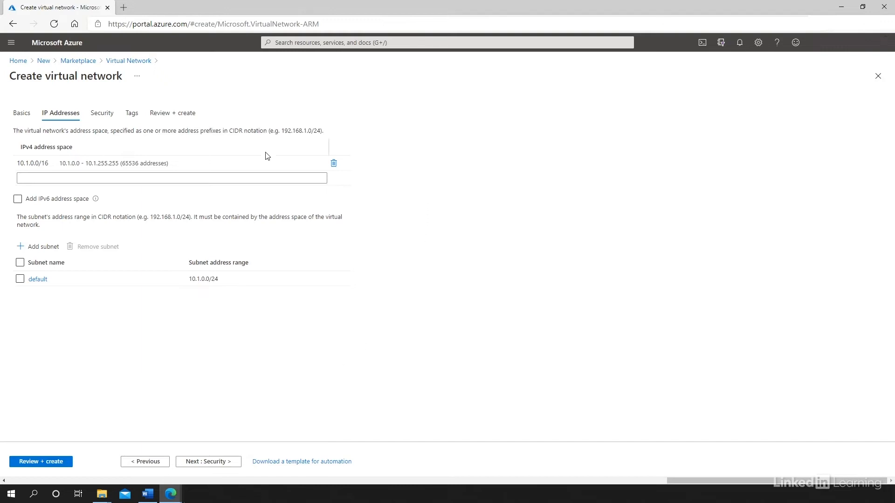
click(154, 162)
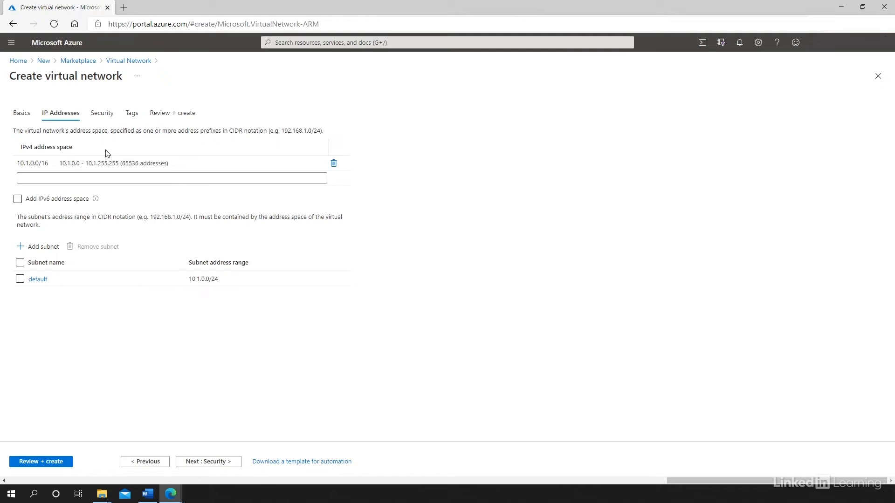
click(18, 199)
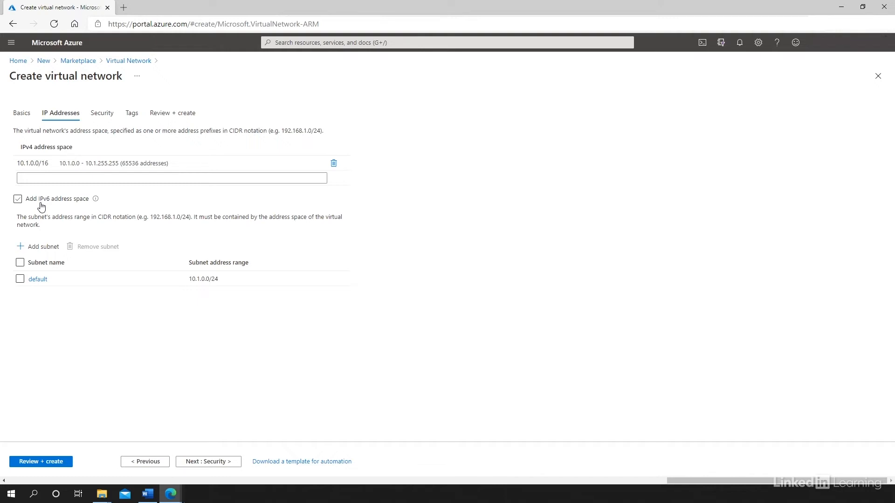
click(18, 199)
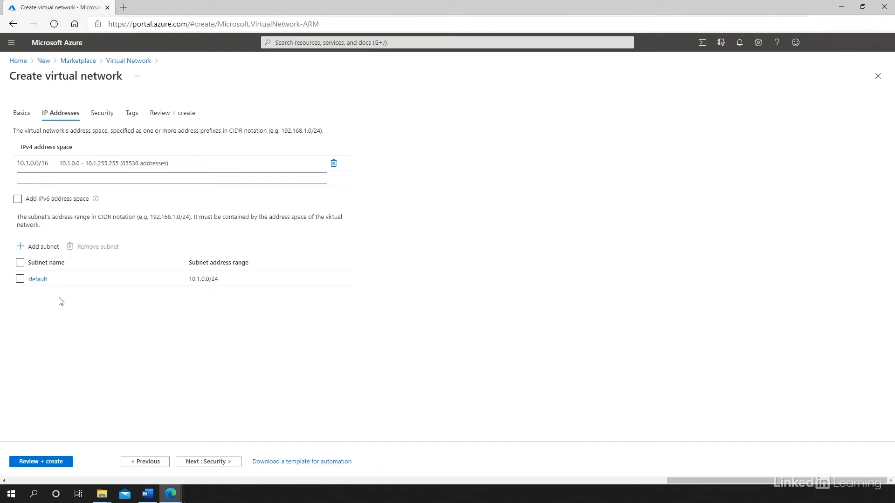
mouse_move(38, 246)
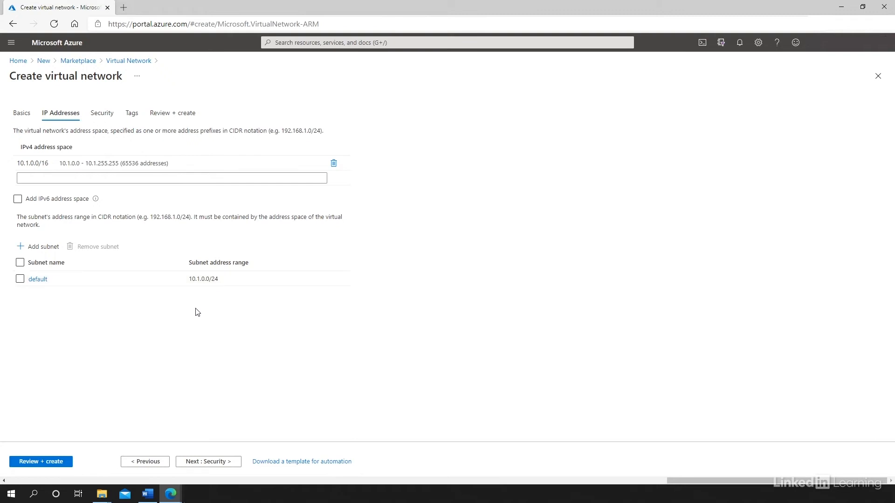
mouse_move(162, 294)
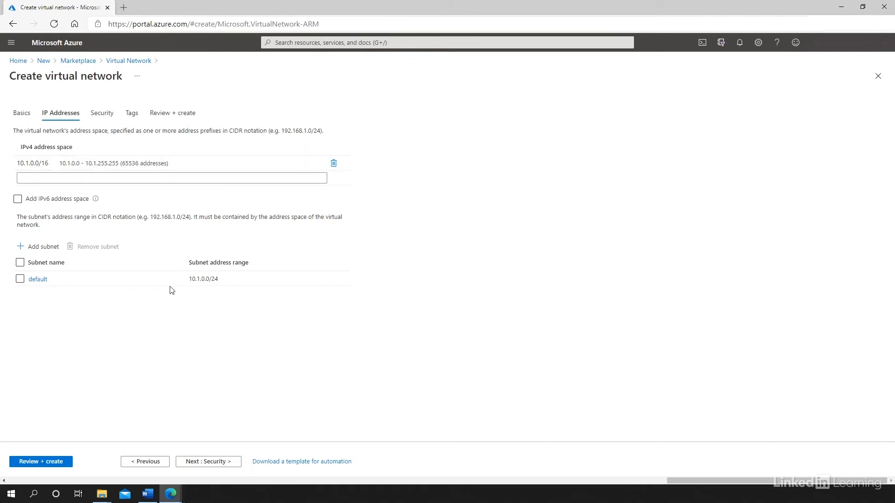
click(171, 163)
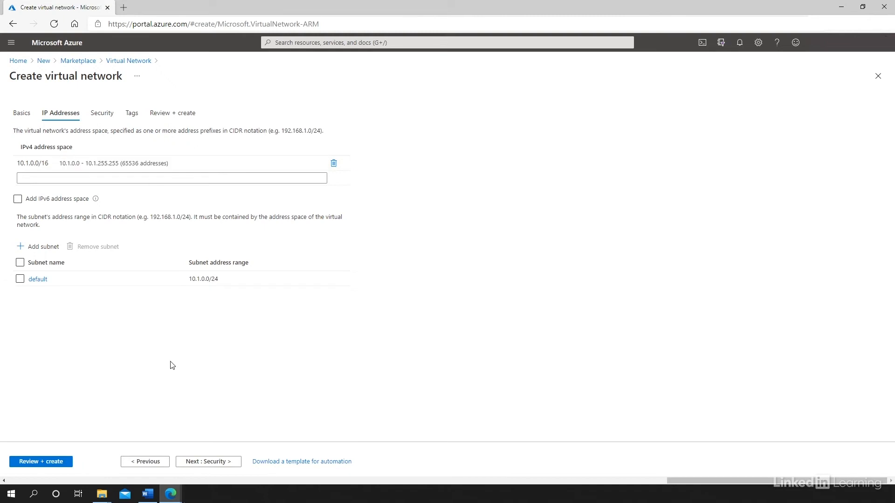
mouse_move(213, 443)
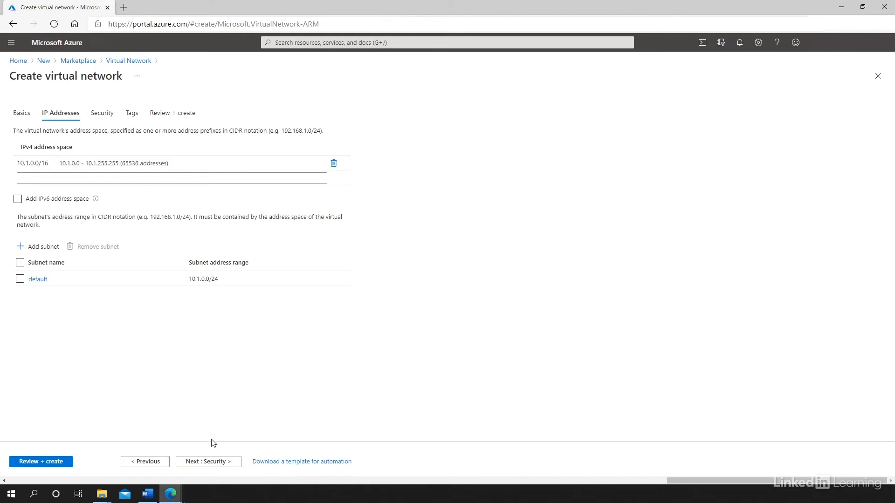
Try enabling BastionHost and Firewall, then leave all security options disabled.
click(208, 462)
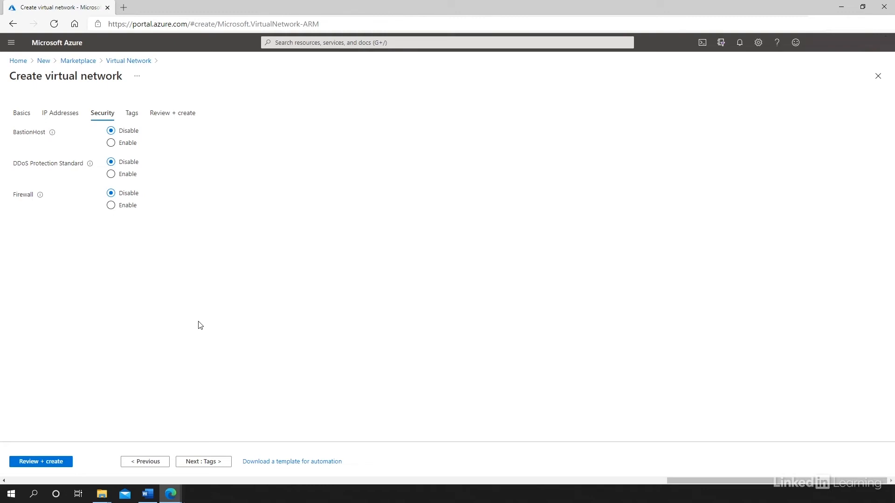
mouse_move(153, 150)
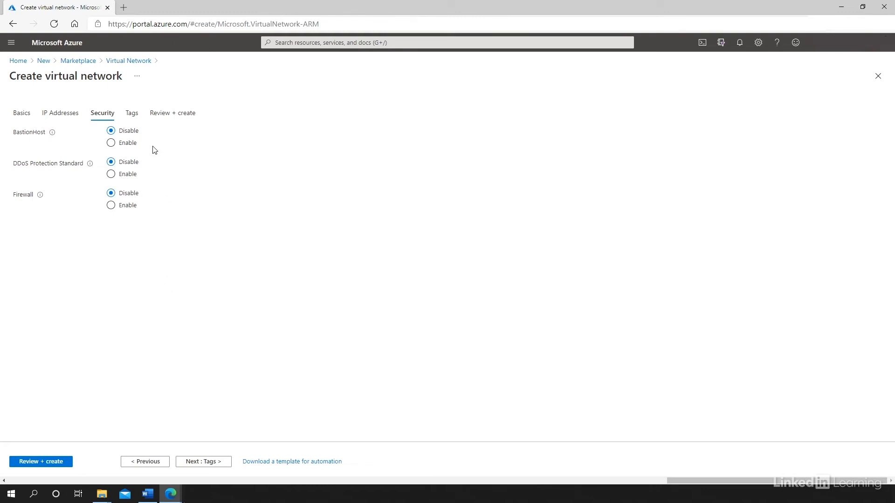
mouse_move(173, 188)
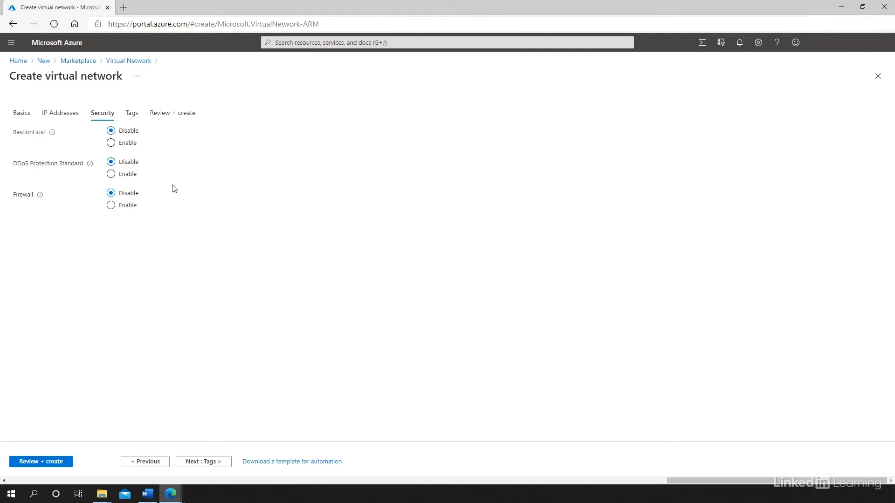
click(111, 142)
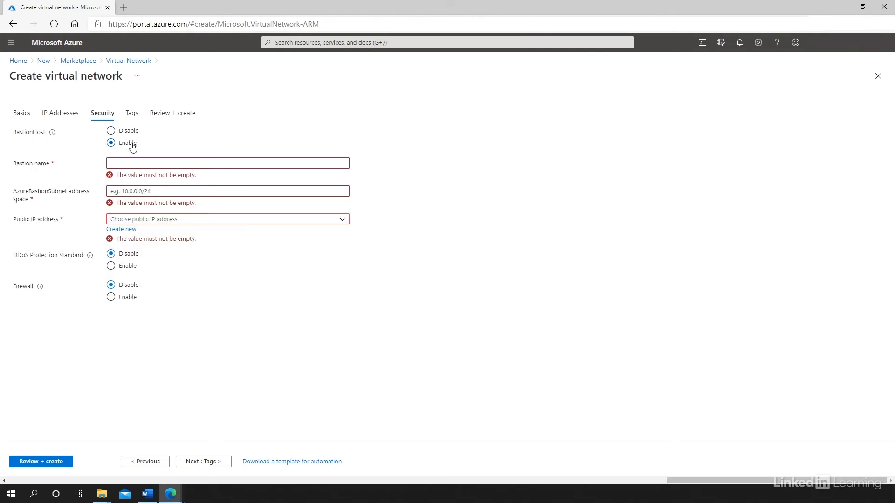
mouse_move(214, 290)
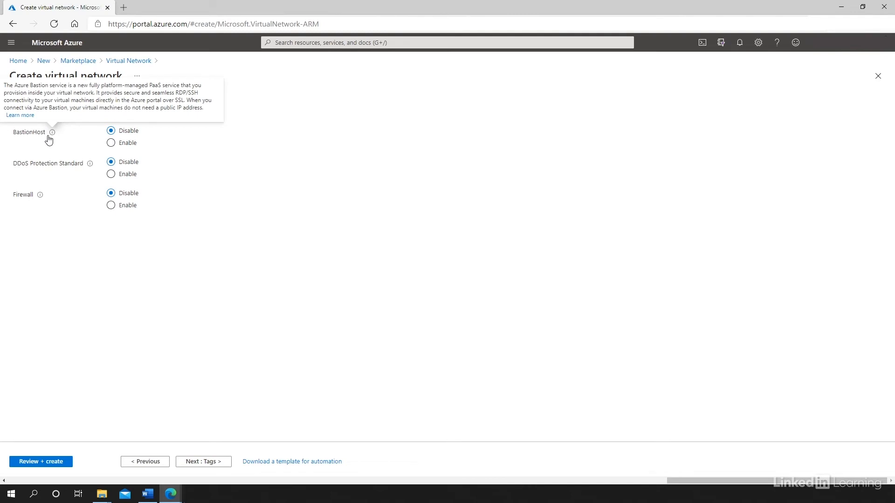
mouse_move(36, 141)
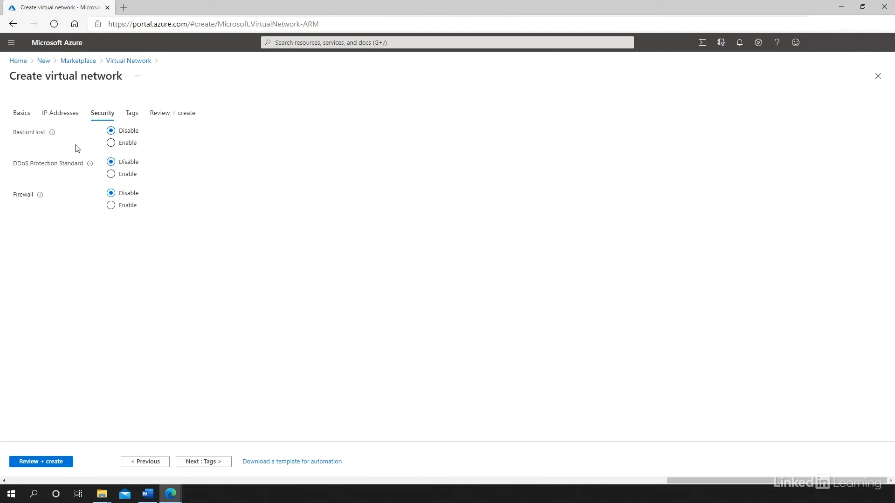
mouse_move(71, 174)
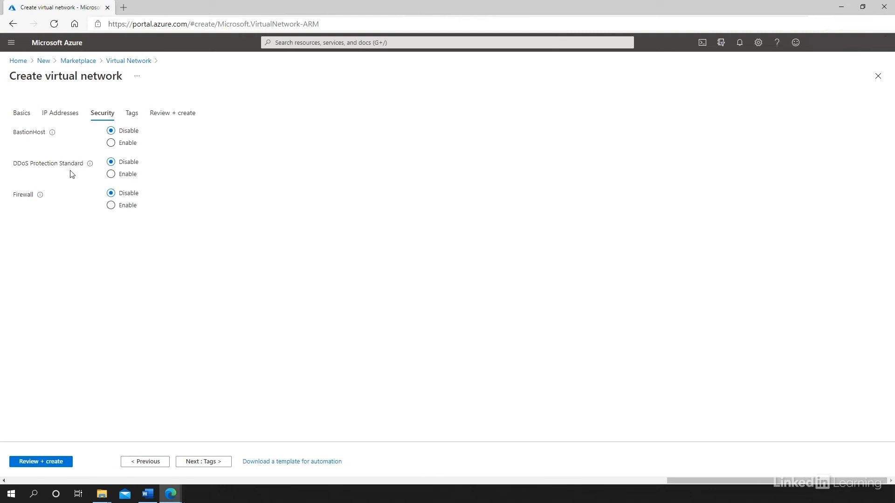
mouse_move(76, 178)
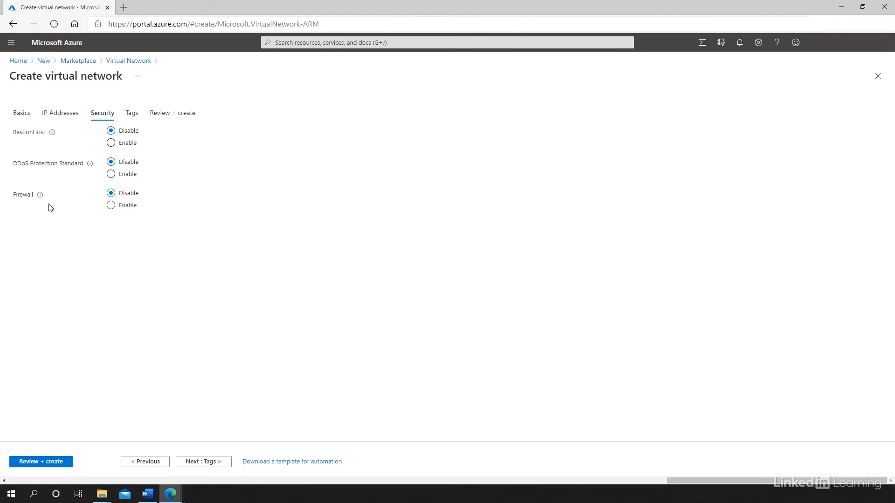
mouse_move(98, 226)
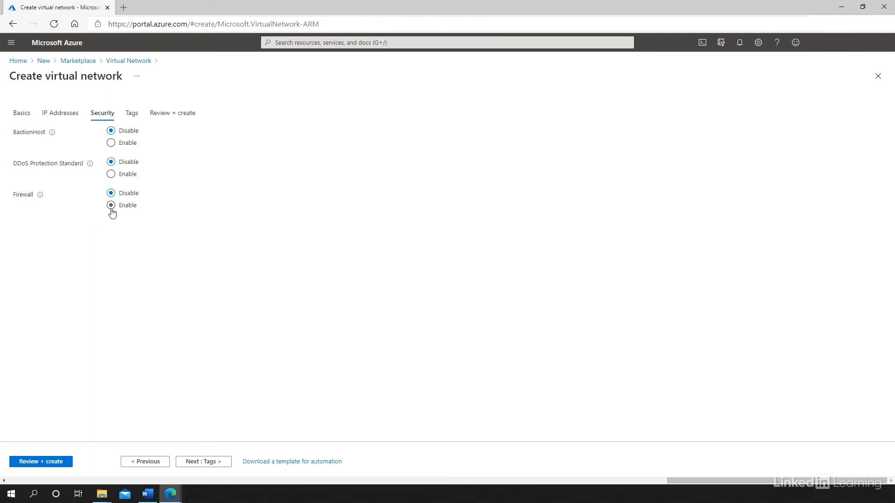
click(111, 205)
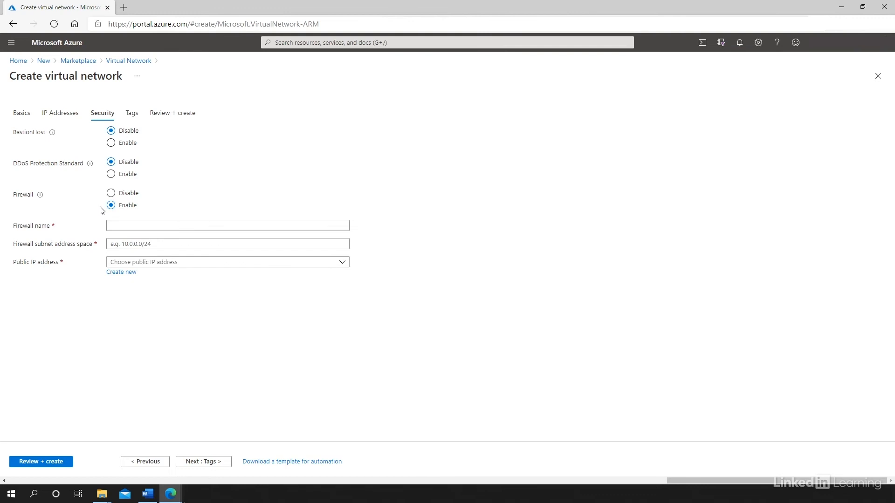
click(111, 193)
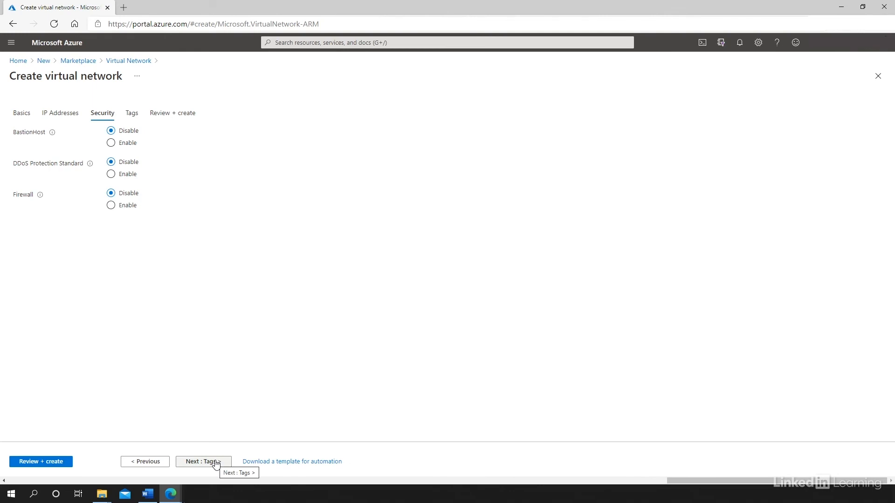
Go to the Tags tab, leaving Name and Value blank.
click(203, 461)
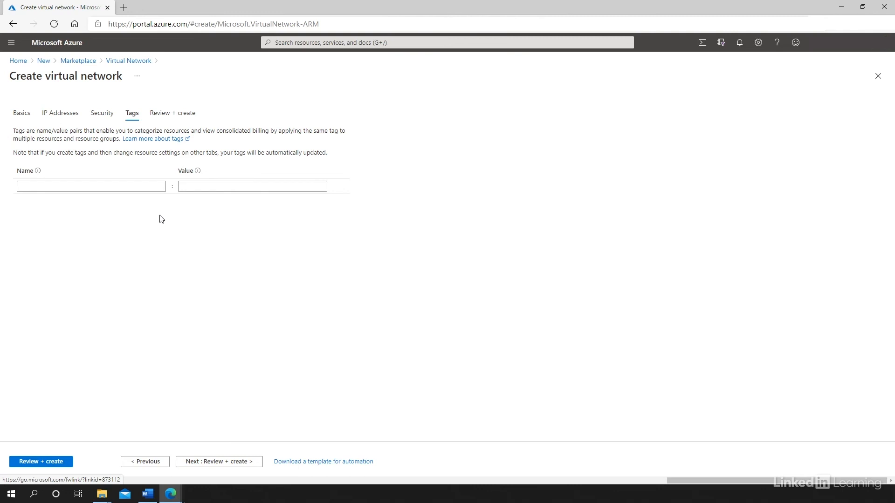
mouse_move(219, 462)
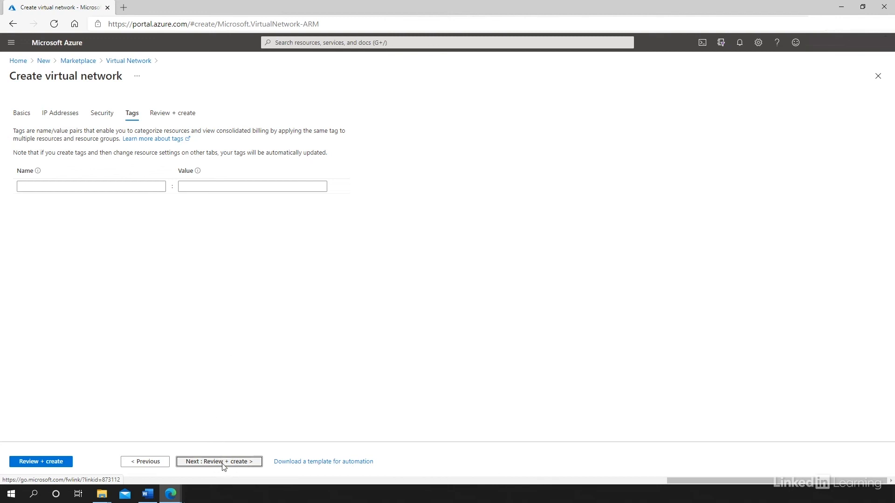
Pass validation on Review + create and submit Vnet10 for deployment.
click(219, 461)
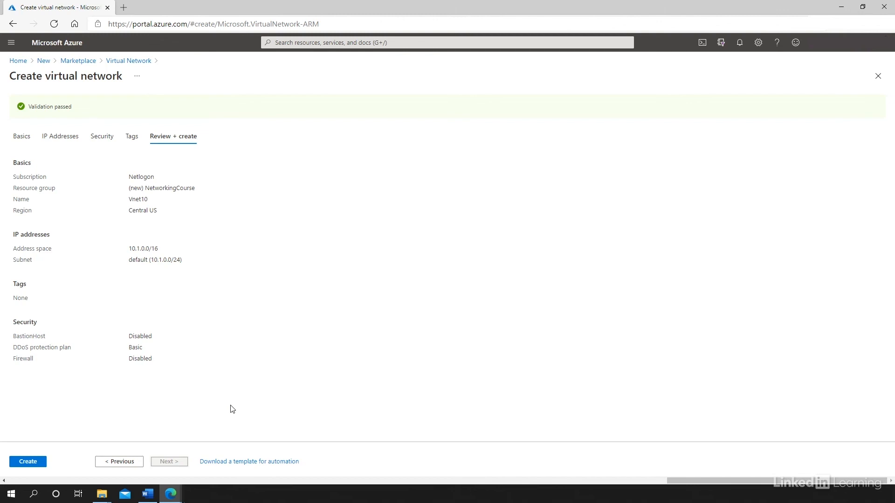
mouse_move(46, 460)
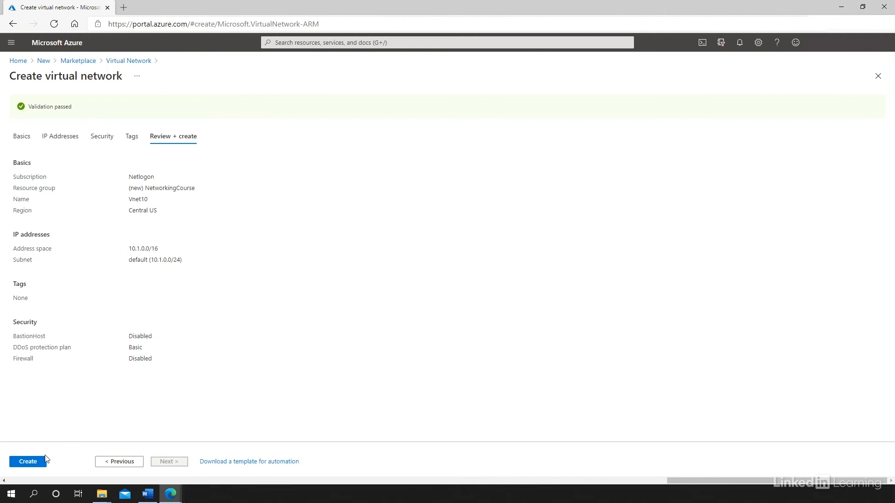
click(27, 461)
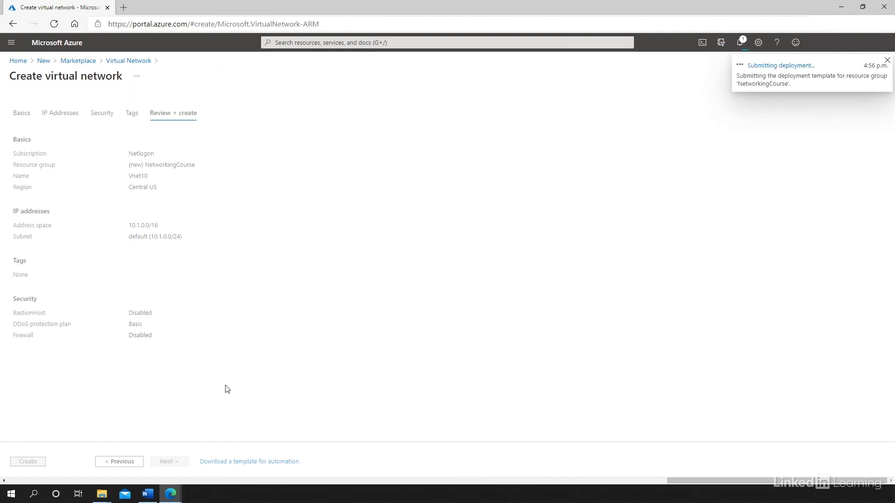
click(28, 460)
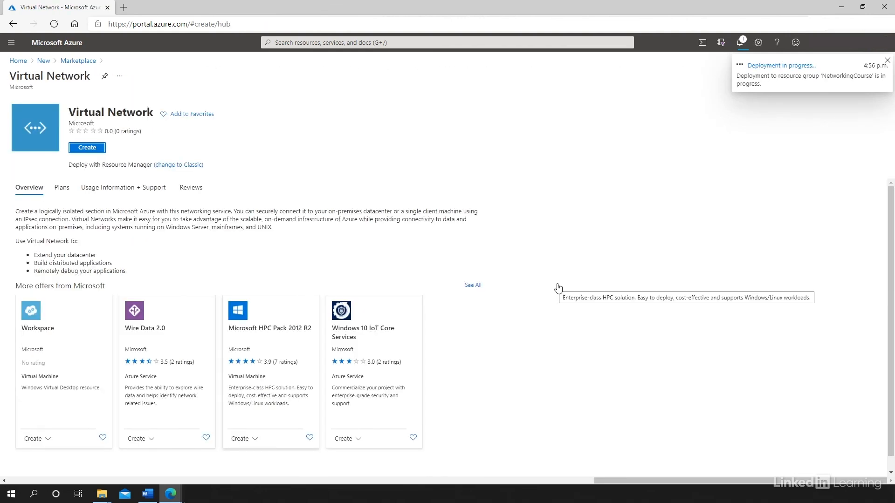